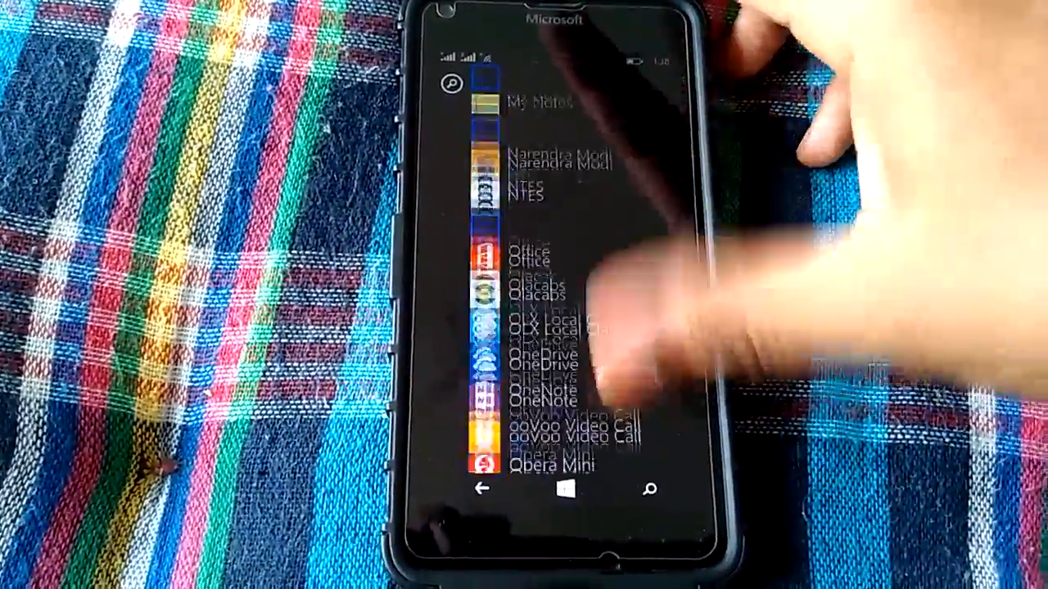
- Scroll down the alphabetical All apps list before returning to Start
scroll("down", 3)
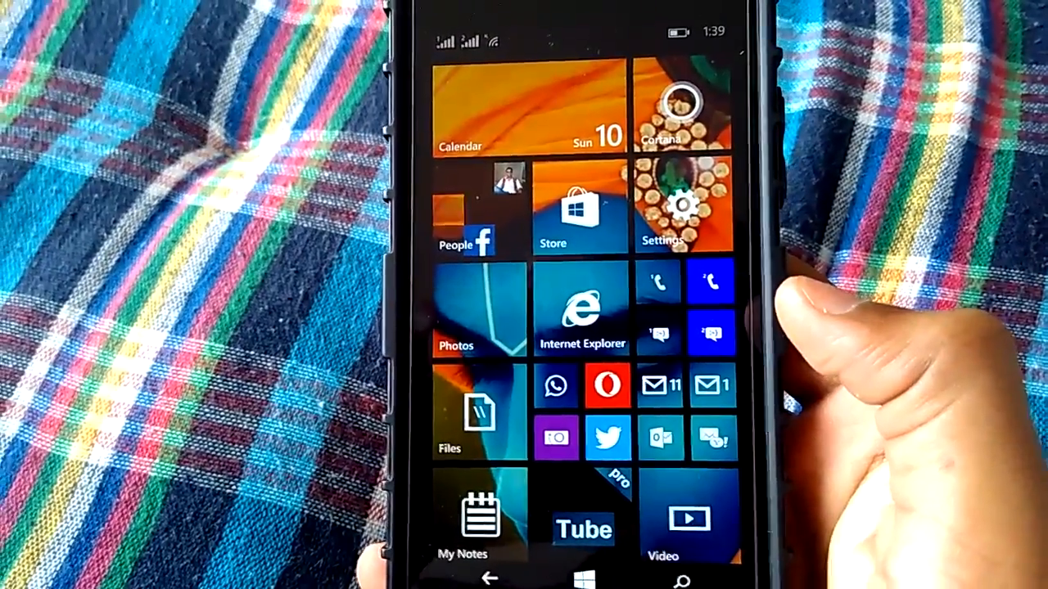
scroll("down", 3)
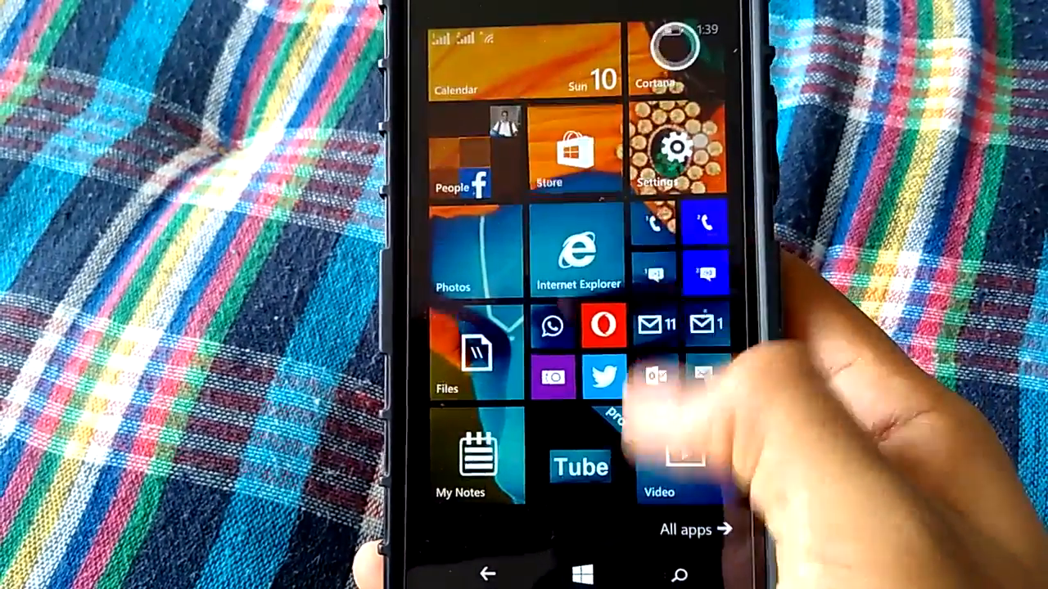
left_click(695, 530)
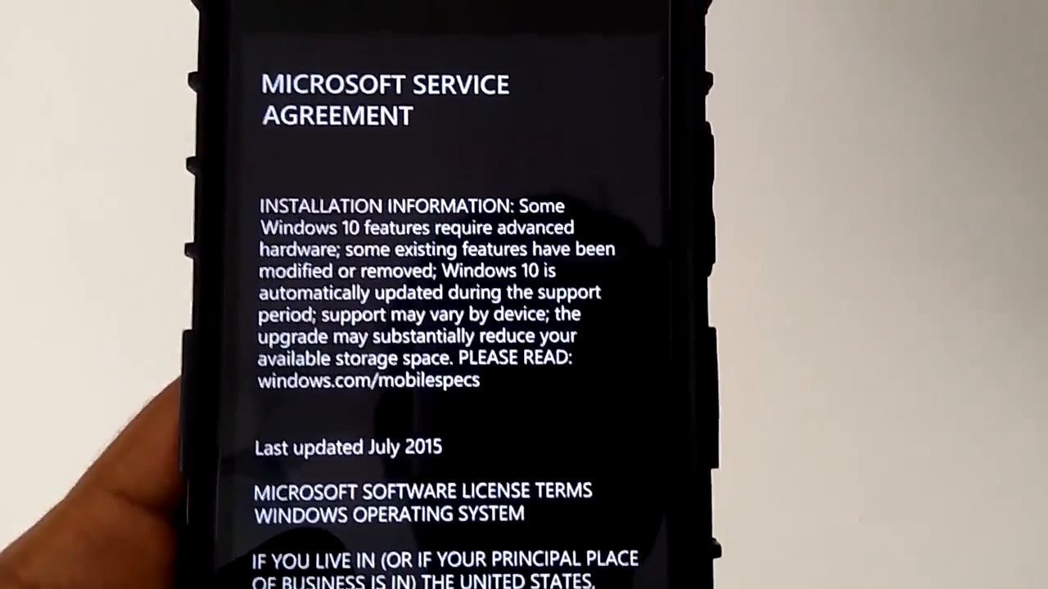
- Scroll down through the Microsoft Service Agreement text in the upgrade installer
scroll("down", 3)
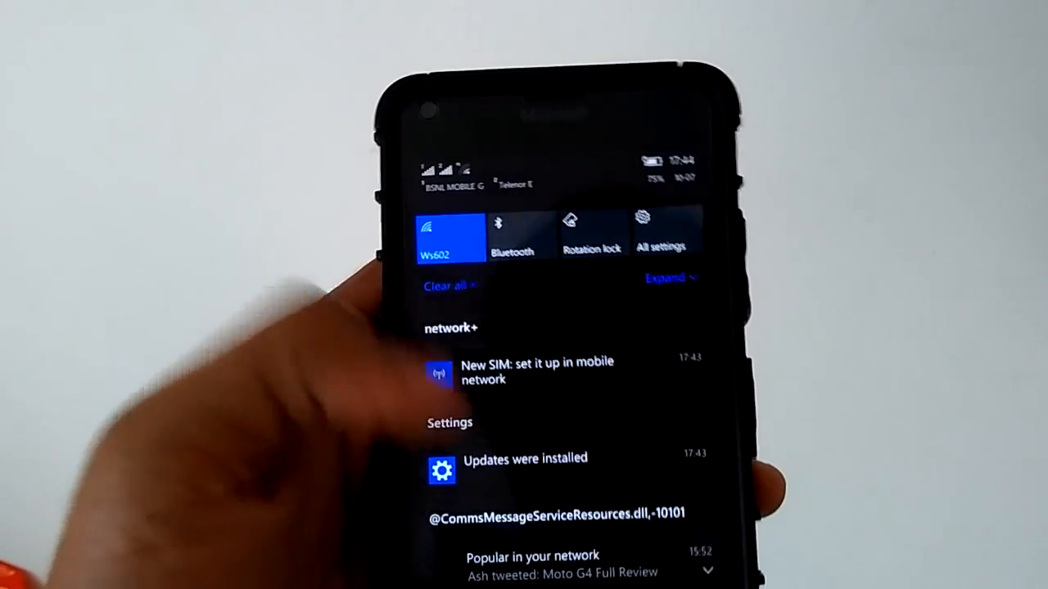
- Review the 'Updates were installed' and new SIM notifications in Action Center
scroll("down", 3)
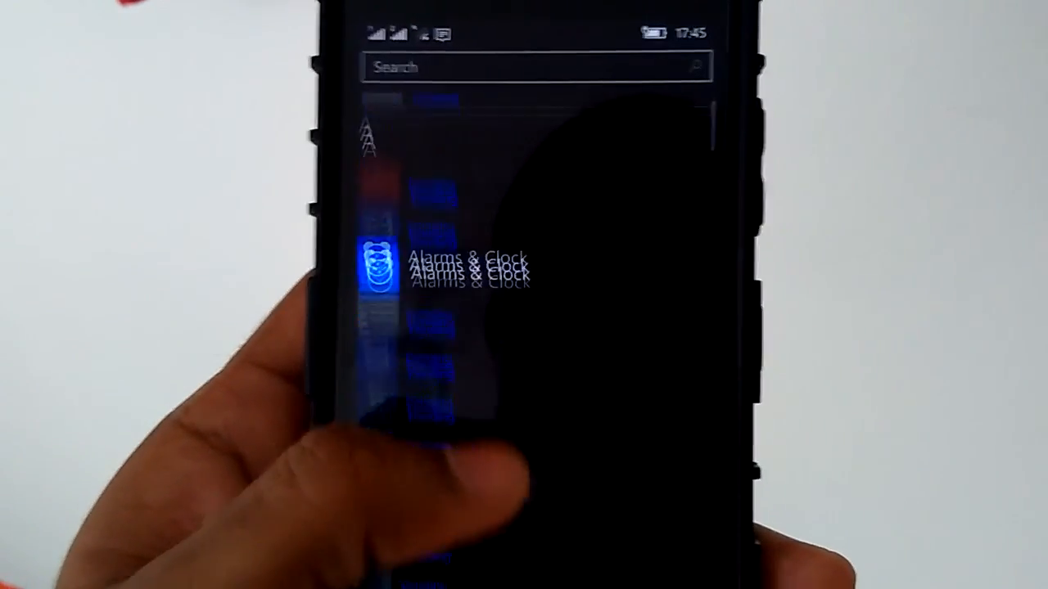
- Scroll through the alphabetical apps list, checking which apps are still Pending
scroll("down", 3)
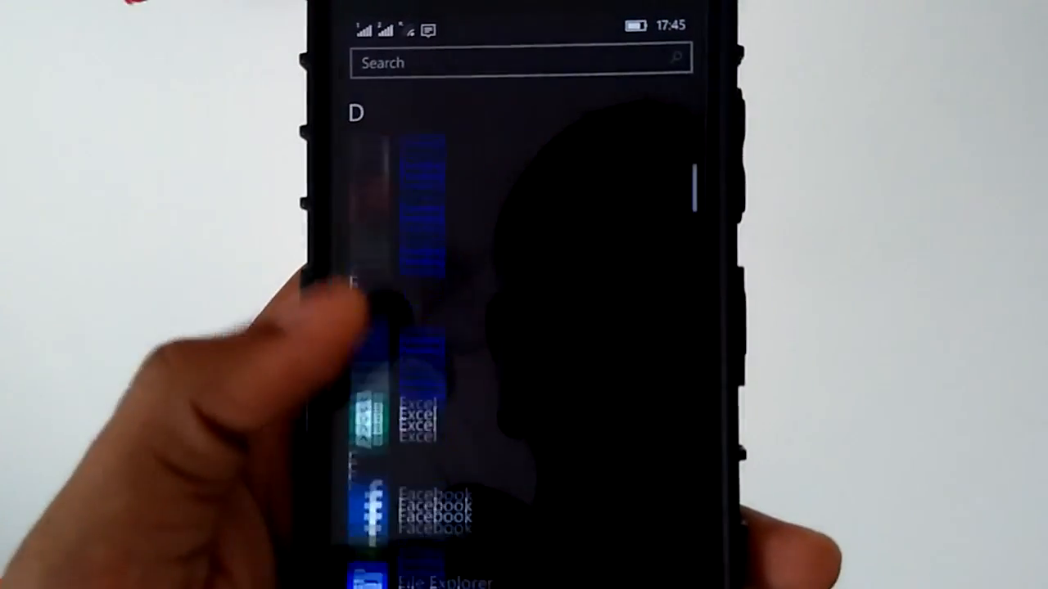
scroll("down", 3)
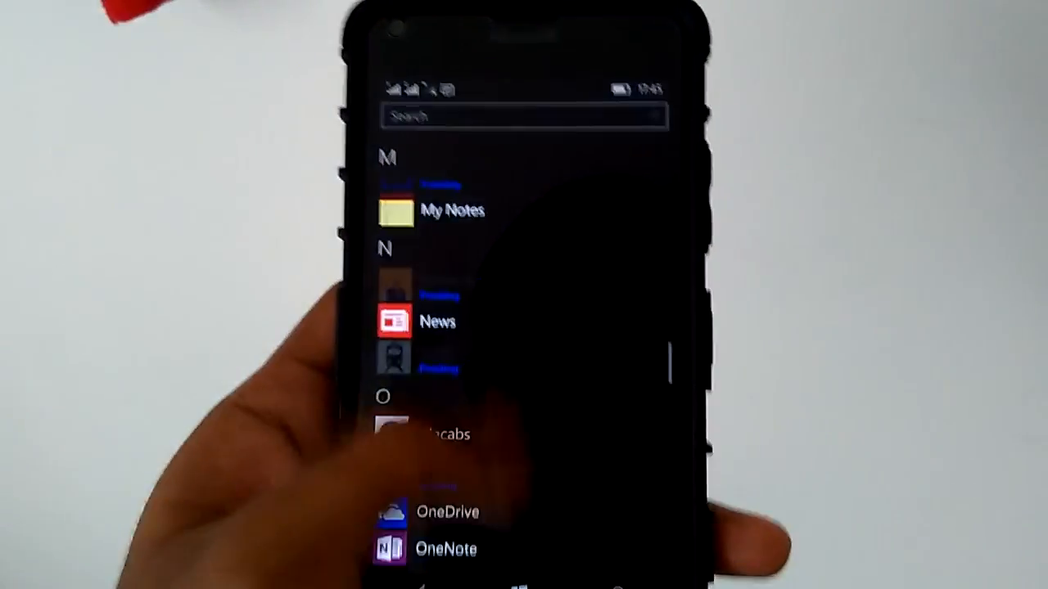
scroll("down", 3)
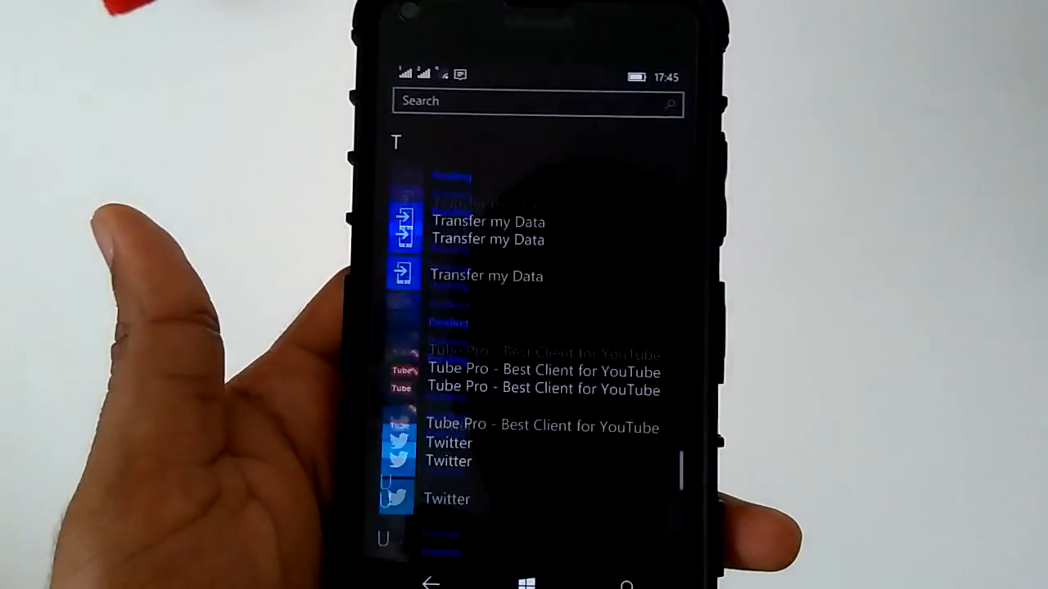
scroll("down", 3)
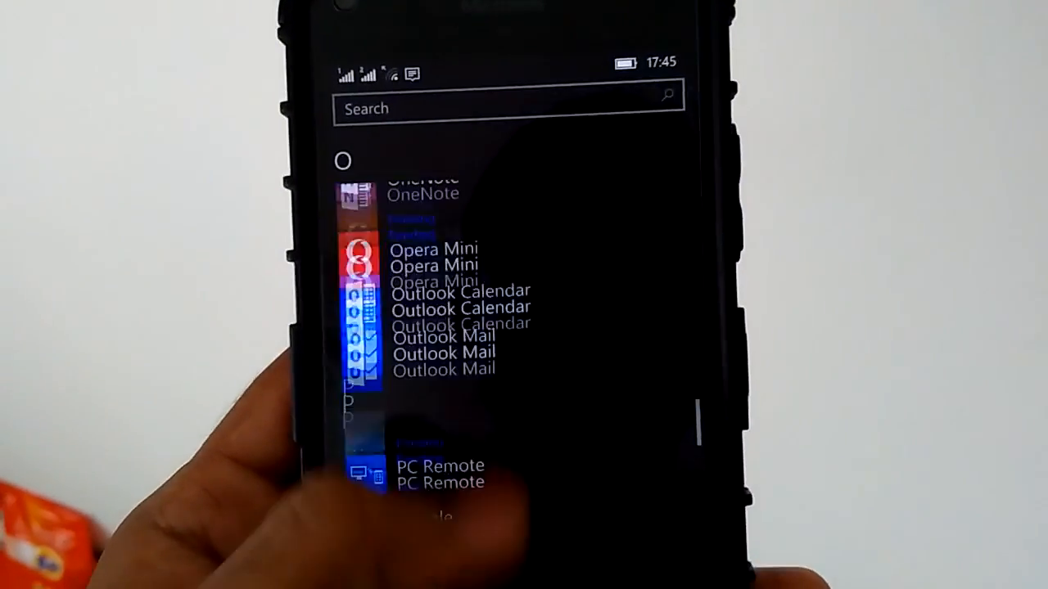
scroll("down", 3)
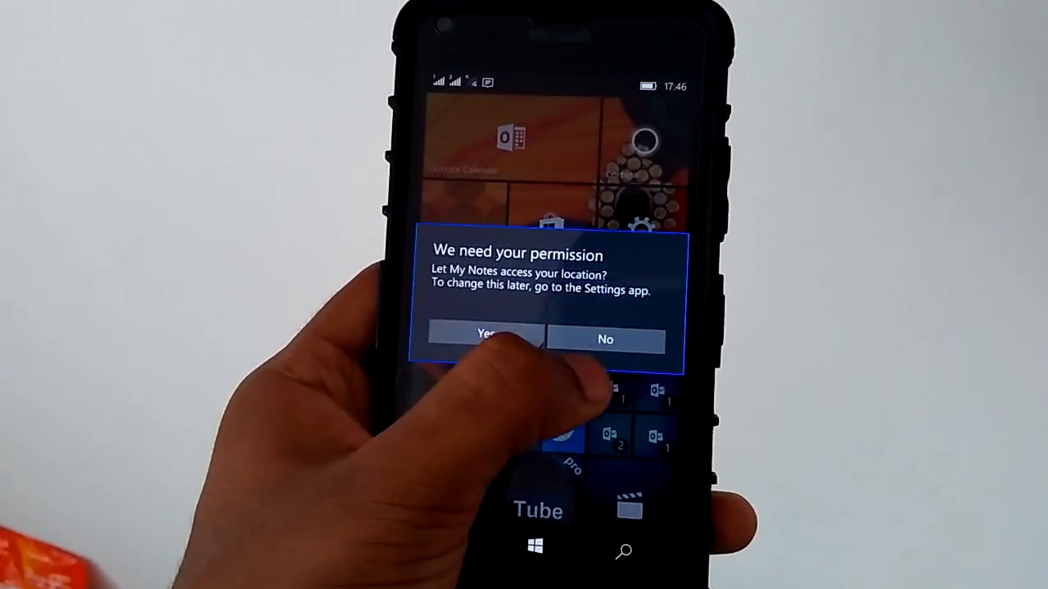
- Allow My Notes to access the phone's location by answering Yes
left_click(482, 338)
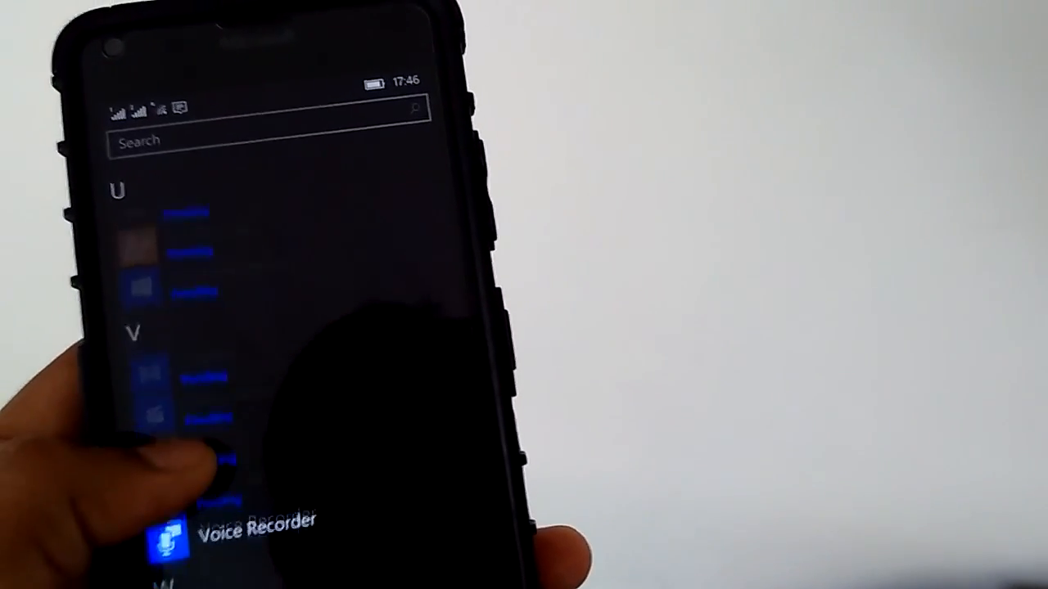
- Scroll the apps list to show Twitter and the pending U and V entries
scroll("down", 3)
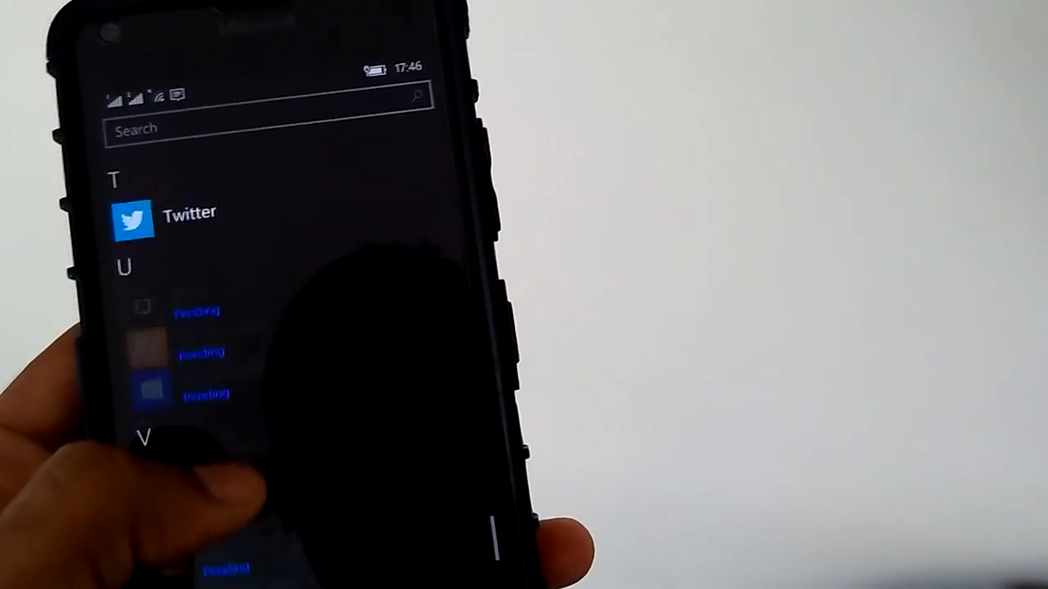